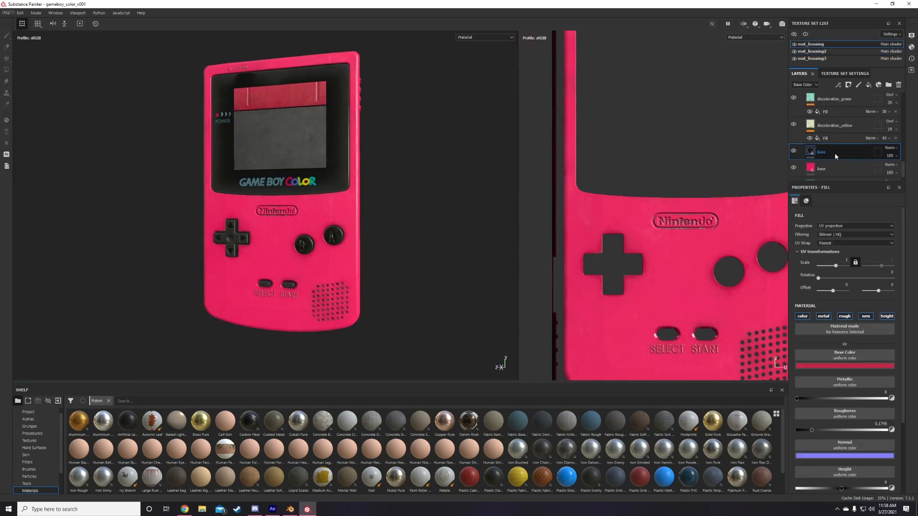
Step: Select the base colour fill layer in the pink Game Boy project
{"action": "left_click", "coordinate": [324, 509]}
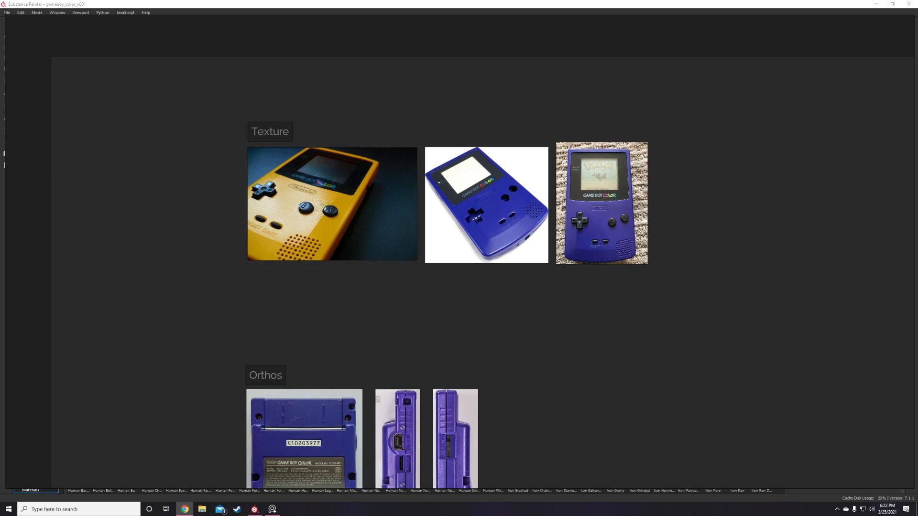
Step: Review the Texture, Screen and Orthos sections of the PureRef reference board
{"action": "scroll", "scroll_direction": "down", "scroll_amount": 3}
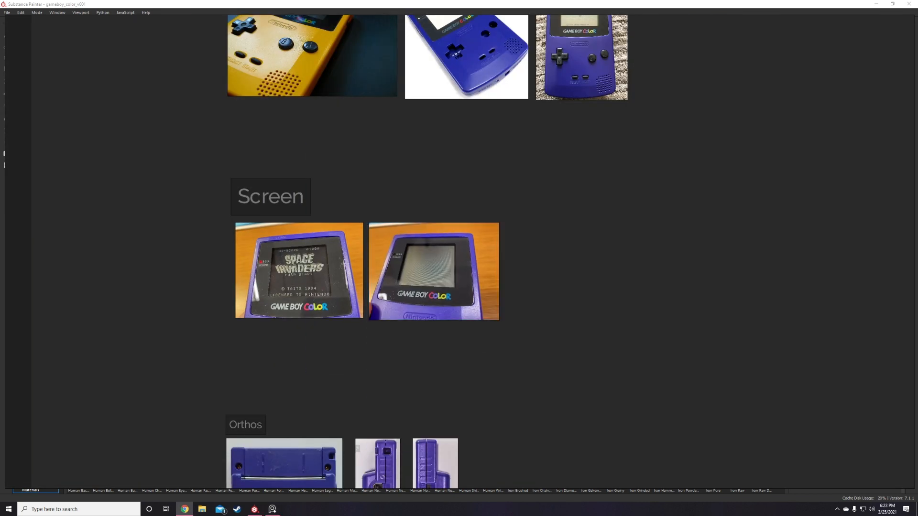
{"action": "scroll", "scroll_direction": "up", "scroll_amount": 3}
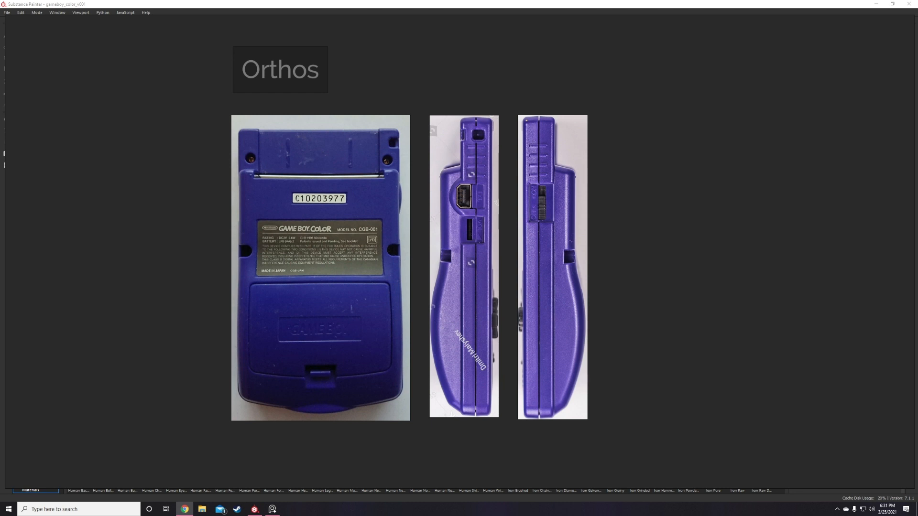
{"action": "scroll", "scroll_direction": "down", "scroll_amount": 3}
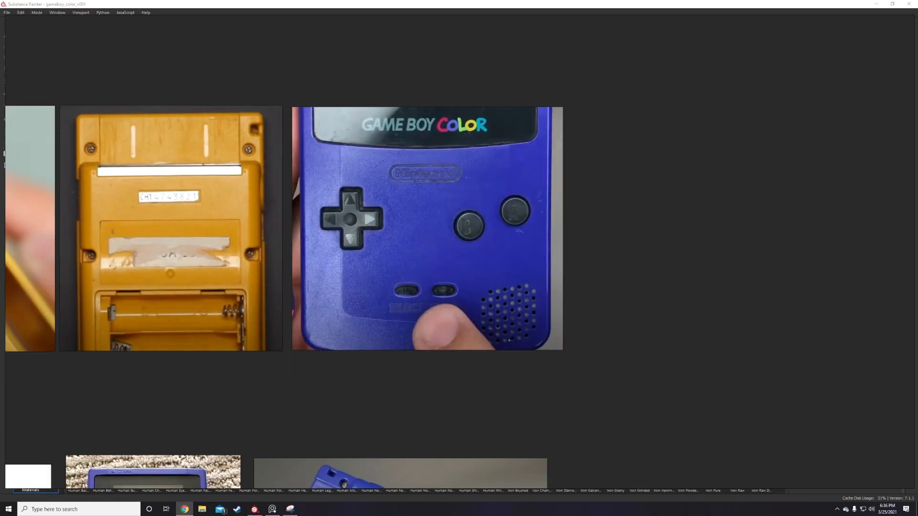
{"action": "left_click", "coordinate": [307, 512]}
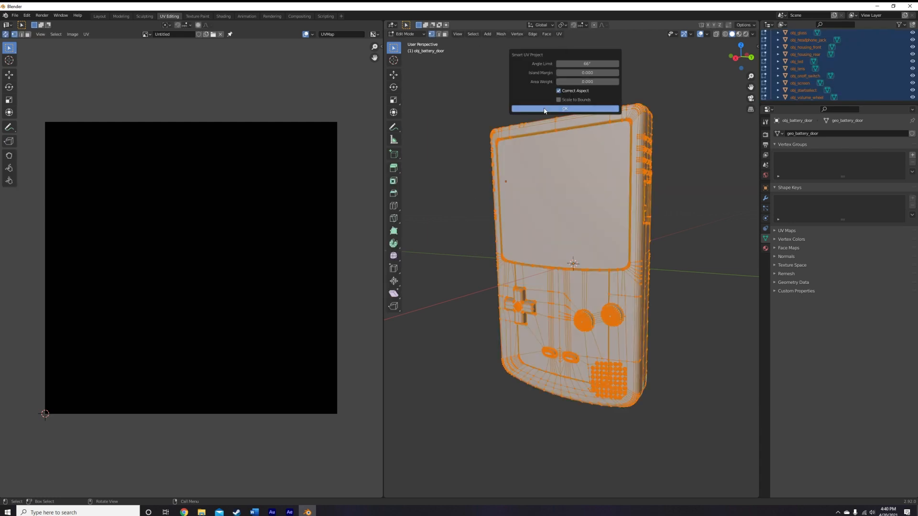
Step: Confirm Smart UV Project with the default angle limit on the housing parts
{"action": "left_click", "coordinate": [564, 108]}
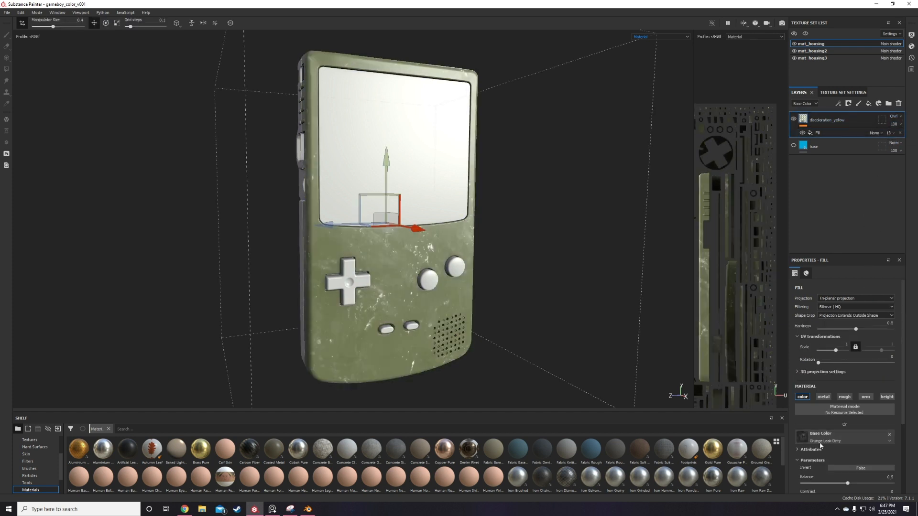
Step: Swap in the discolouration grunge texture and adjust the yellow discolouration blend mode
{"action": "left_click", "coordinate": [843, 436]}
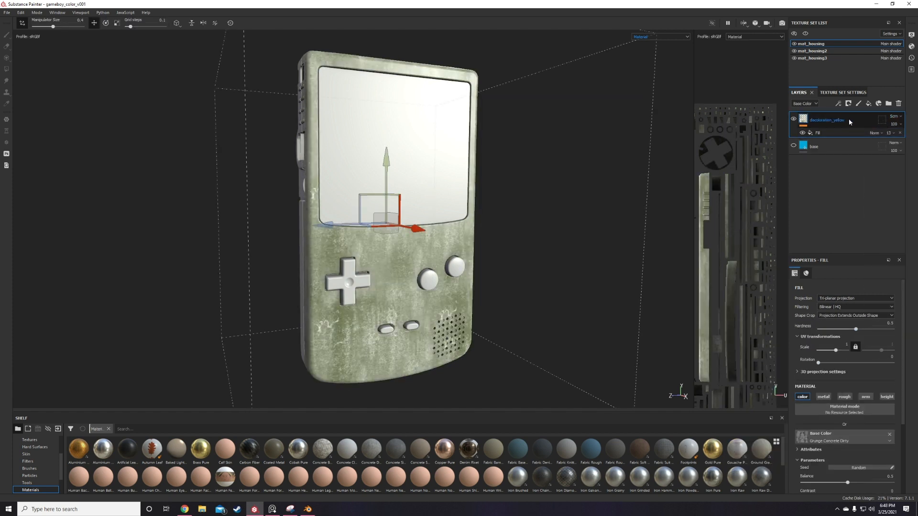
{"action": "left_click", "coordinate": [894, 117]}
{"action": "type", "text": "green"}
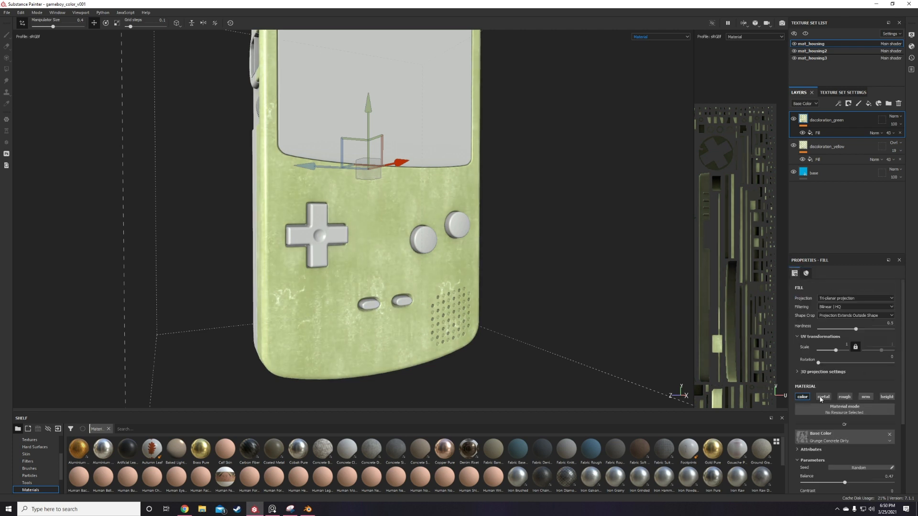
{"action": "scroll", "scroll_direction": "down", "scroll_amount": 3}
{"action": "type", "text": "roughness_grunge"}
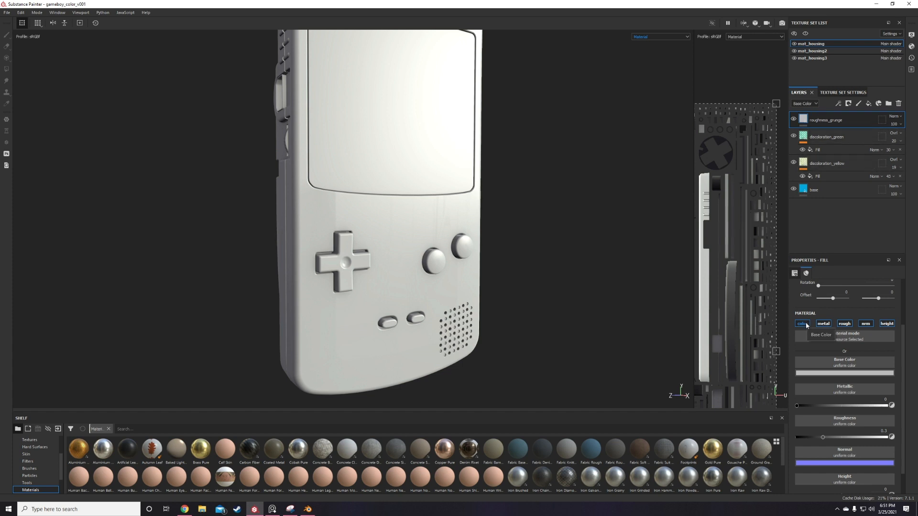
Step: Set the roughness_grunge layer's affected channels, tri-planar projection and blend mode
{"action": "left_click", "coordinate": [844, 323]}
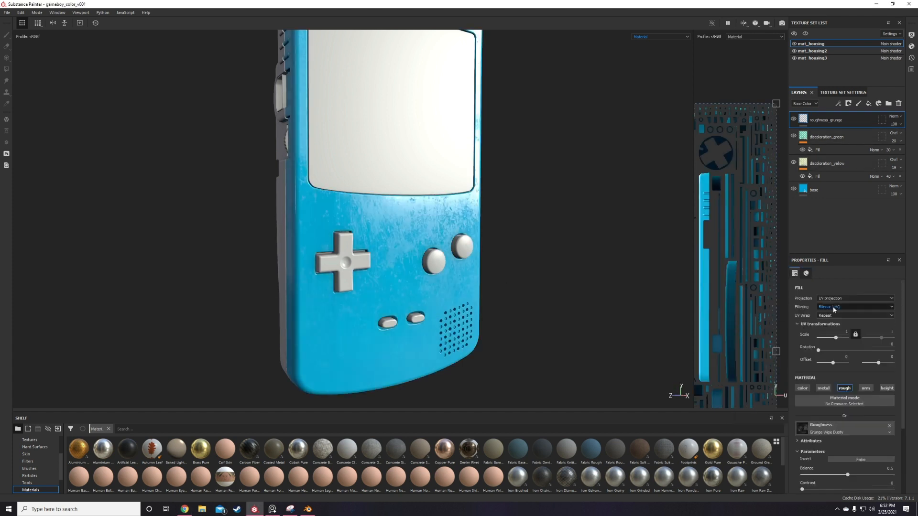
{"action": "left_click", "coordinate": [855, 298]}
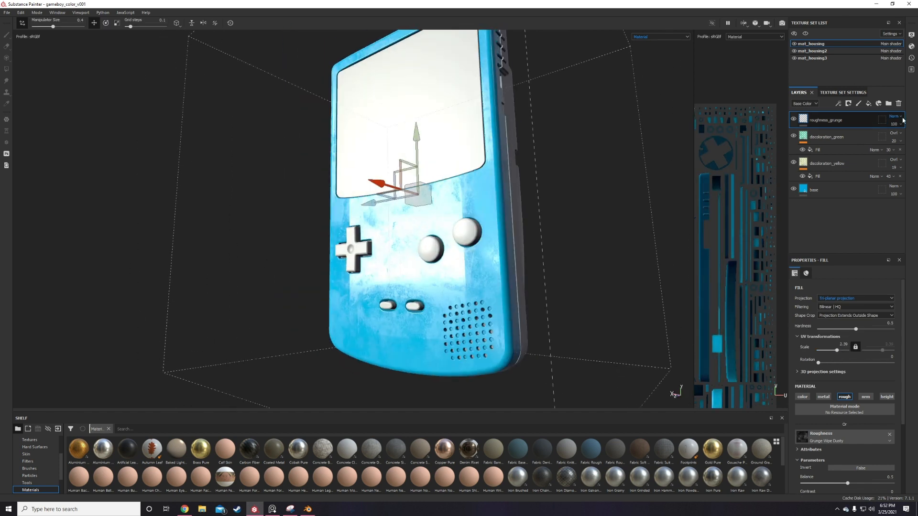
{"action": "left_click", "coordinate": [813, 189]}
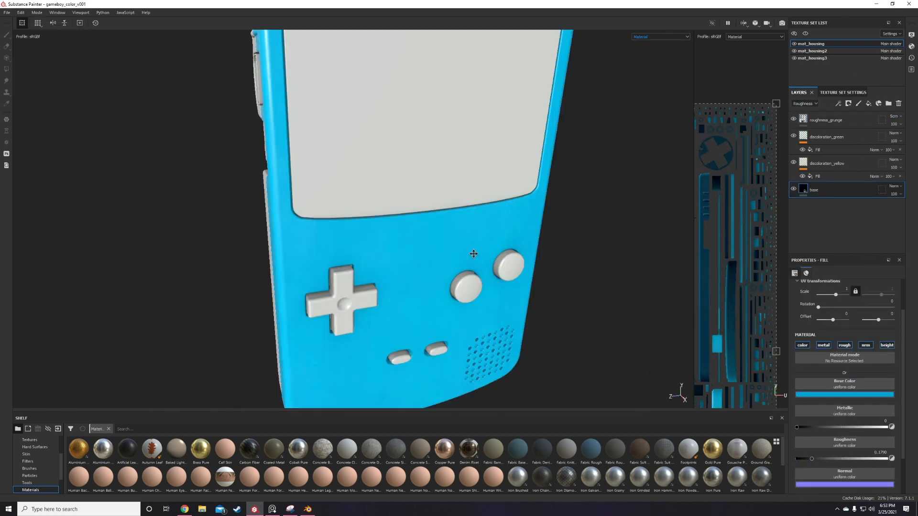
{"action": "left_click", "coordinate": [826, 120]}
{"action": "type", "text": "plastic"}
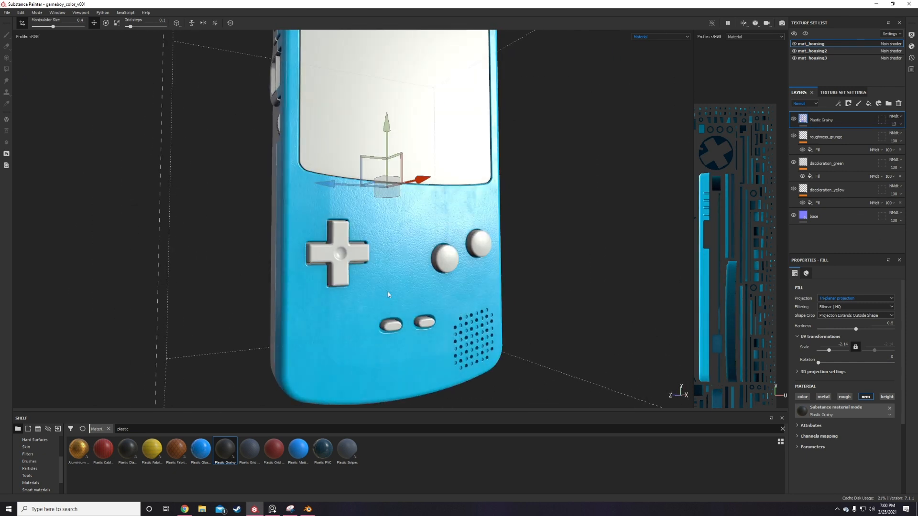
Step: Tune the roughness_grunge layer and add a new scratches paint layer
{"action": "left_click", "coordinate": [826, 137]}
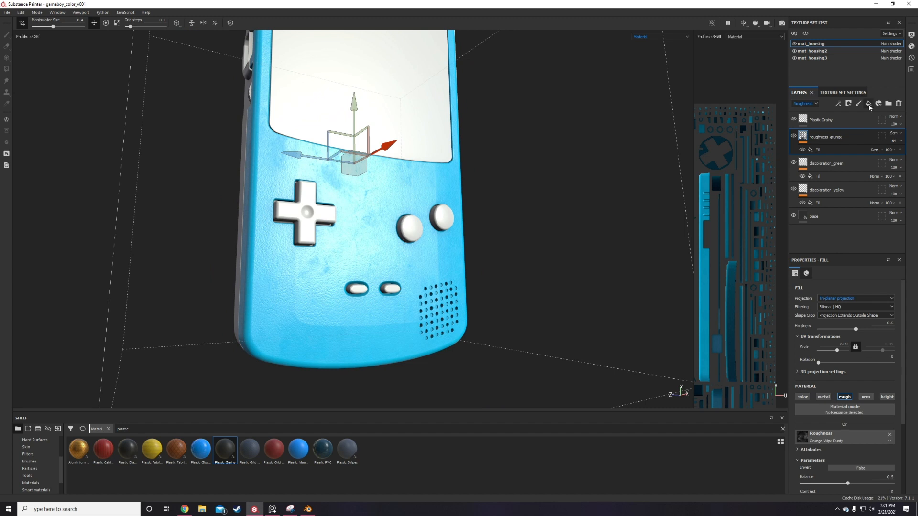
{"action": "left_click", "coordinate": [869, 103]}
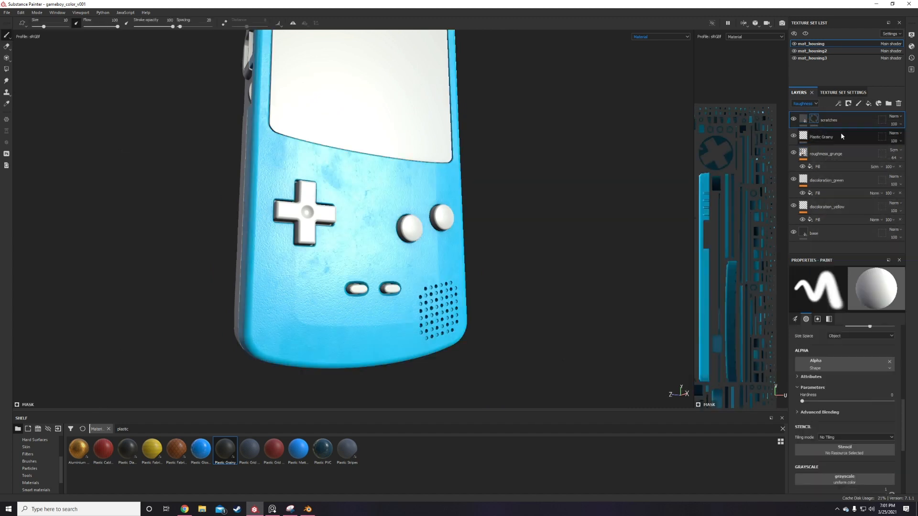
Step: Give the scratches mask Grunge Scratches Rough with UV projection and a roughness value
{"action": "left_click", "coordinate": [855, 298]}
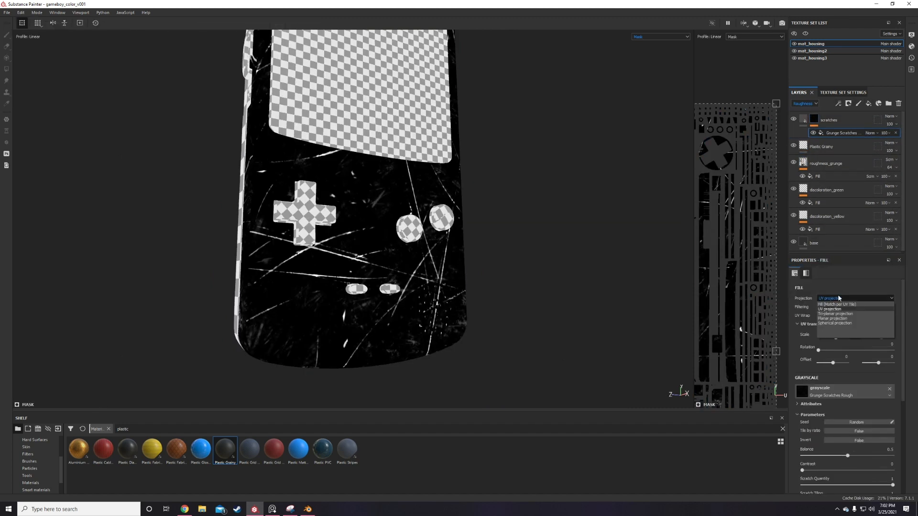
{"action": "left_click", "coordinate": [834, 313]}
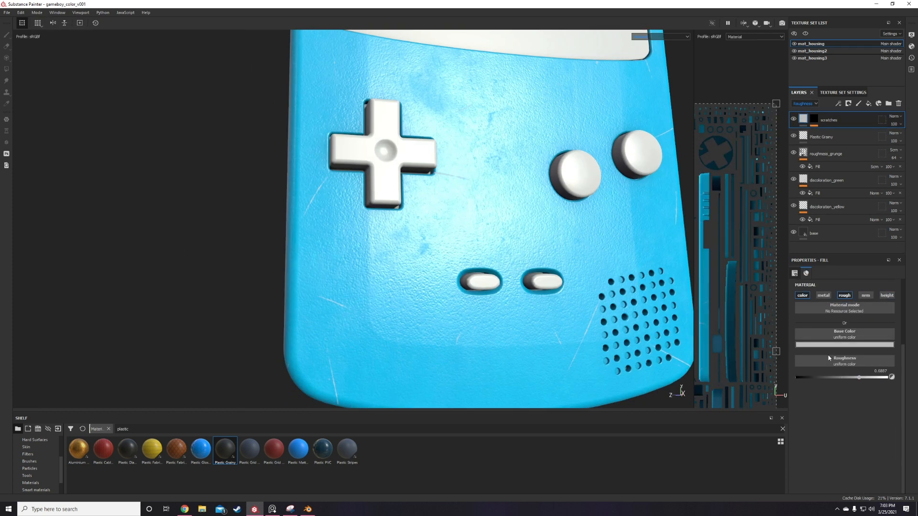
{"action": "left_click", "coordinate": [804, 103]}
{"action": "type", "text": "metal edg"}
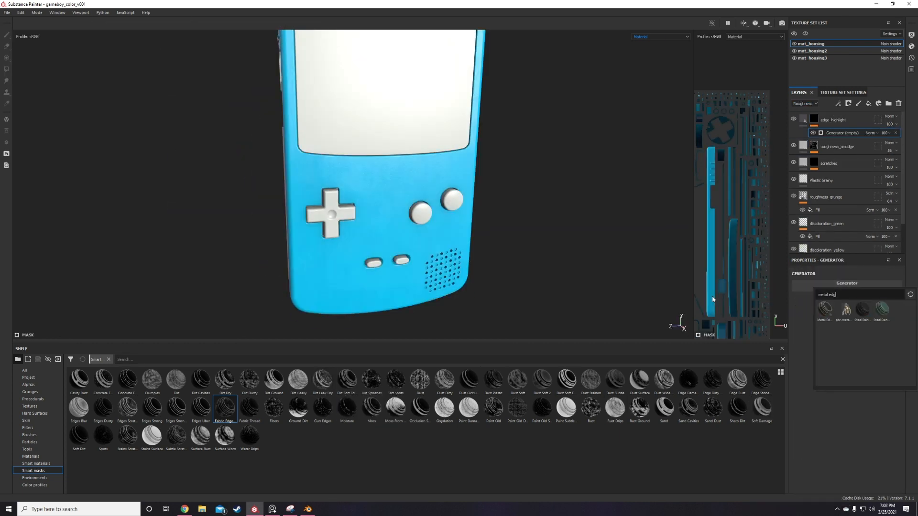
Step: Create roughness_smudge and edge_highlight layers with a Metal Edge Wear generator mask
{"action": "left_click", "coordinate": [825, 309]}
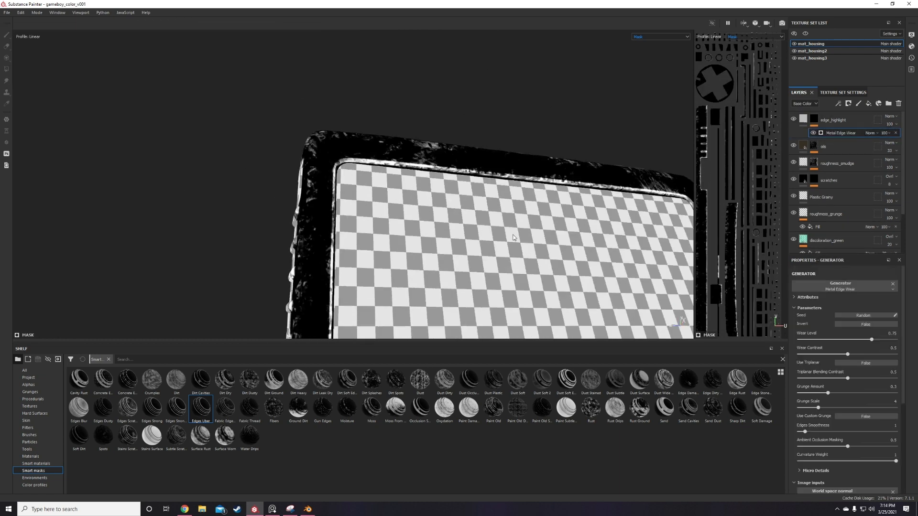
{"action": "left_click", "coordinate": [832, 120]}
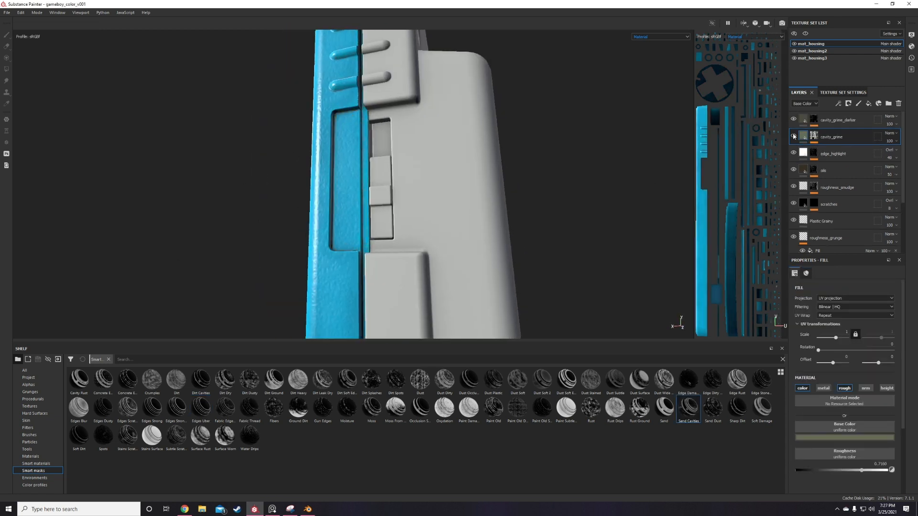
Step: Toggle cavity_grime visibility and add a rough_plastic folder on mat_housing2
{"action": "left_click", "coordinate": [813, 135]}
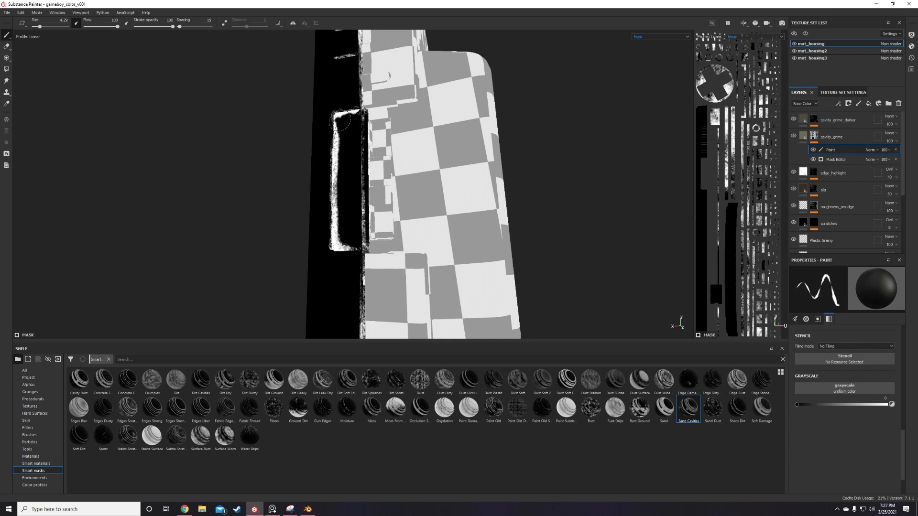
{"action": "mouse_move", "coordinate": [342, 161]}
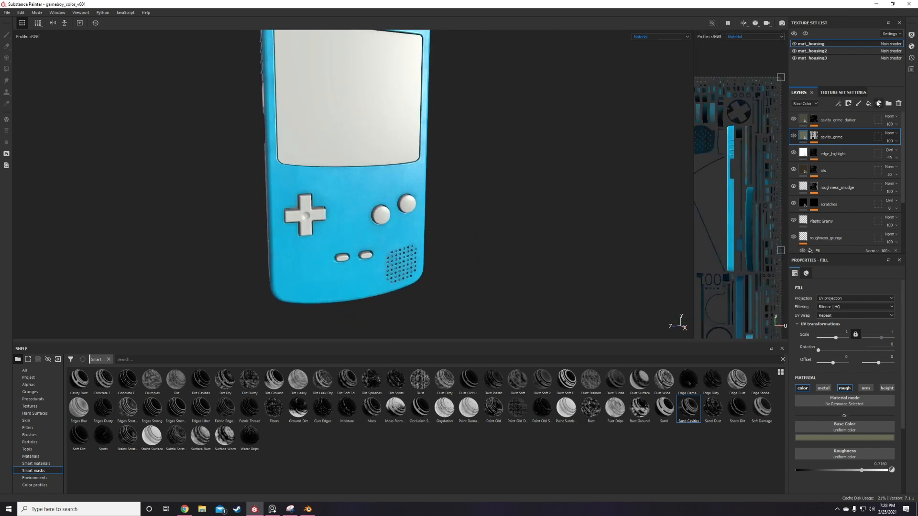
{"action": "left_click", "coordinate": [888, 103]}
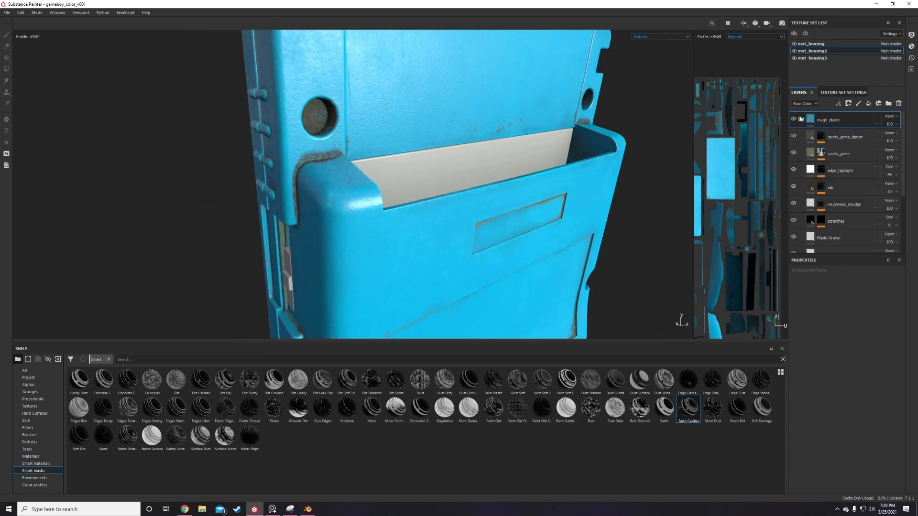
Step: Add a cavity_grime_darker fill with a cavity smart mask above the wear layers
{"action": "left_click", "coordinate": [845, 136]}
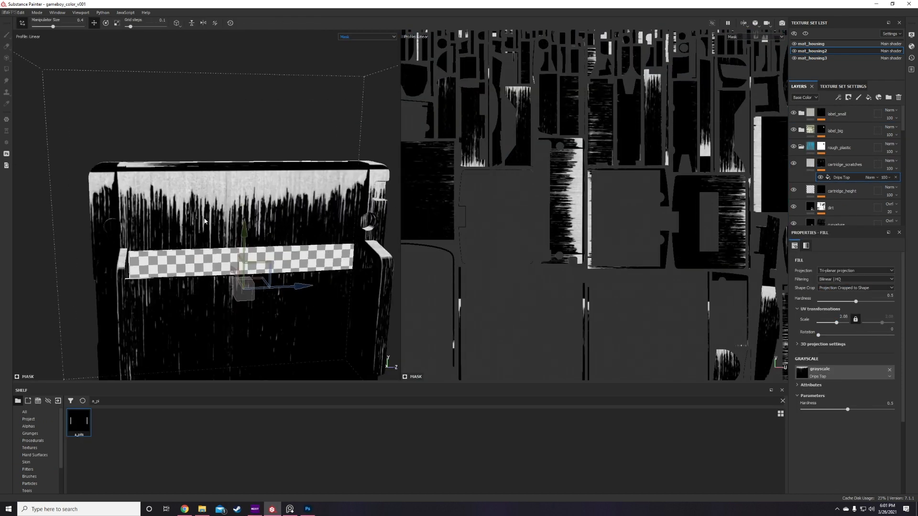
{"action": "left_click", "coordinate": [836, 98]}
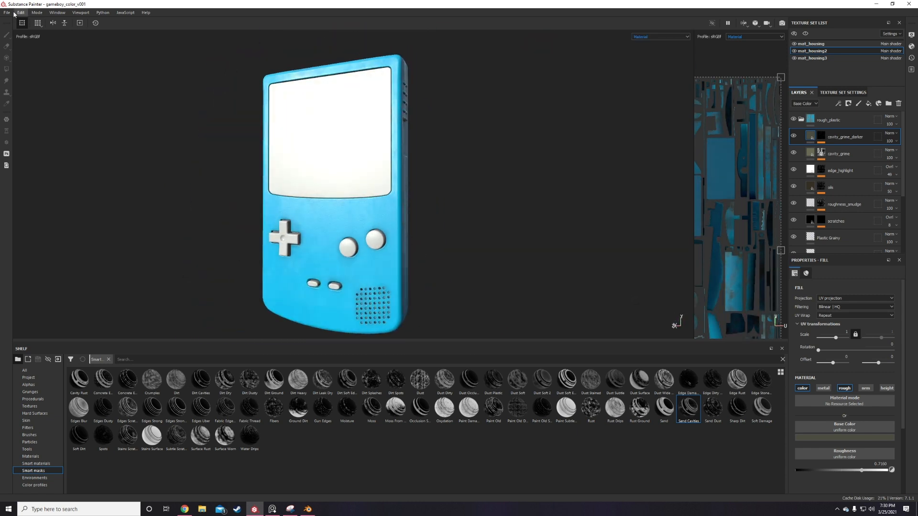
Step: Resize the Nintendo logo canvas and apply Levels for a pure white-on-black mask
{"action": "left_click", "coordinate": [325, 509]}
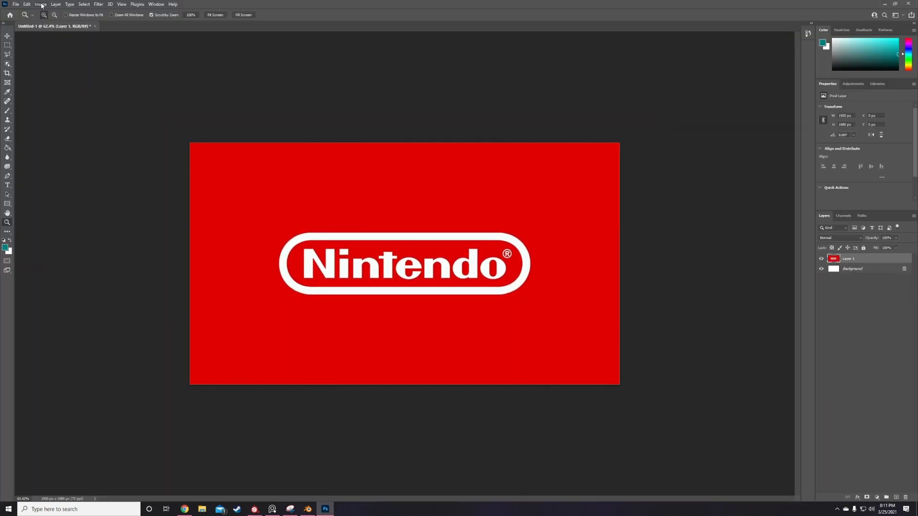
{"action": "left_click", "coordinate": [40, 4]}
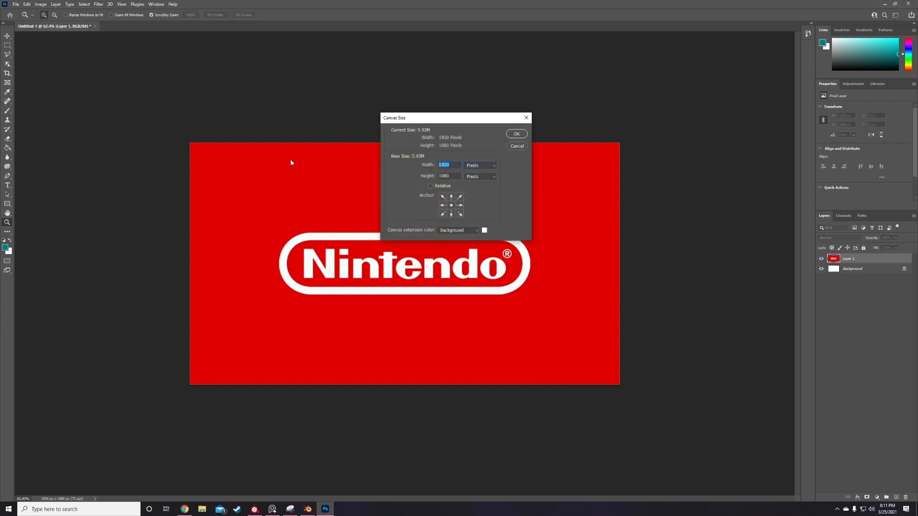
{"action": "left_click", "coordinate": [516, 133]}
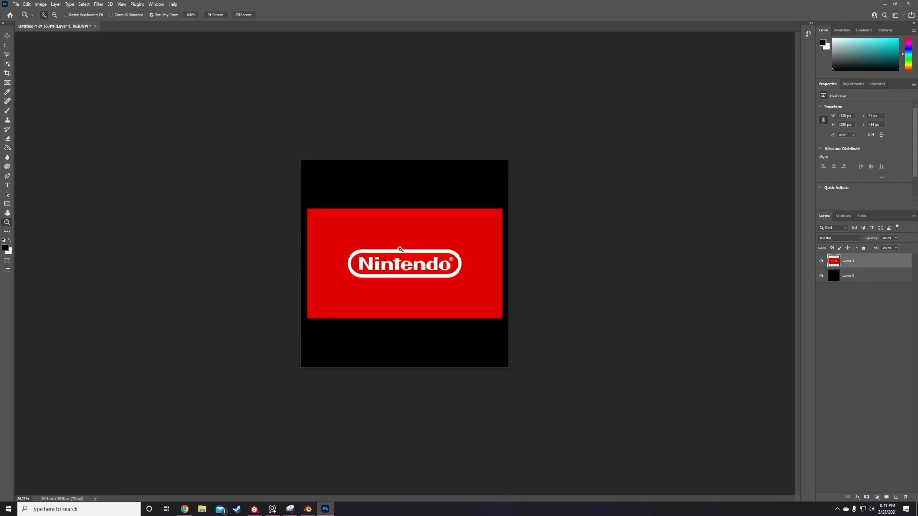
{"action": "left_click", "coordinate": [40, 5]}
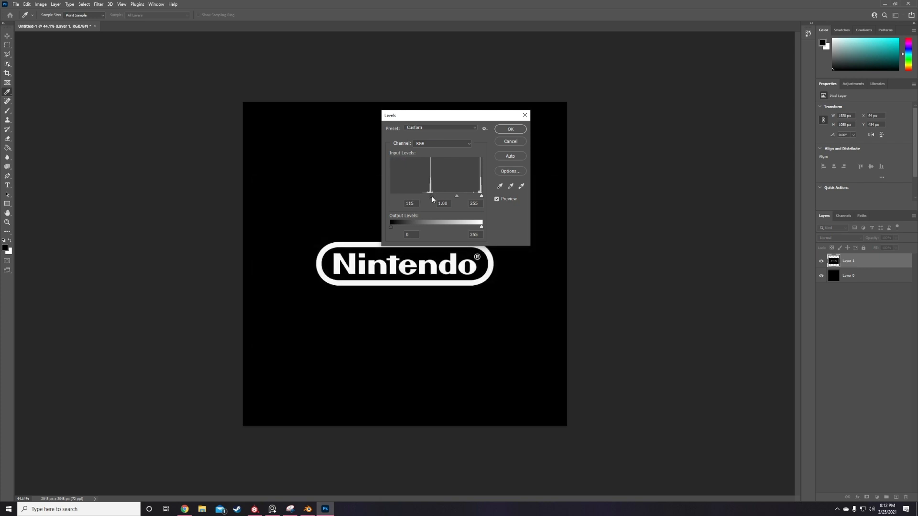
{"action": "left_click", "coordinate": [509, 128]}
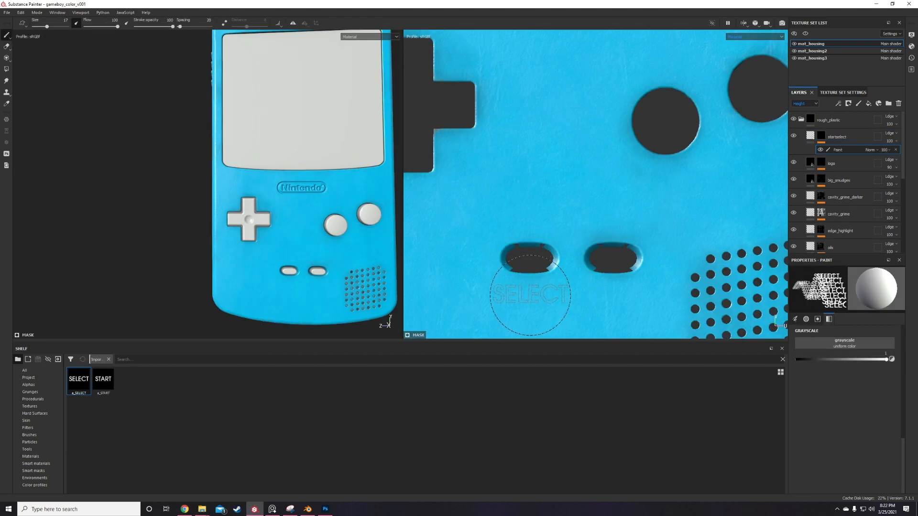
Step: Stamp SELECT and START lettering under the two buttons and soften it with Blur
{"action": "left_click", "coordinate": [528, 294]}
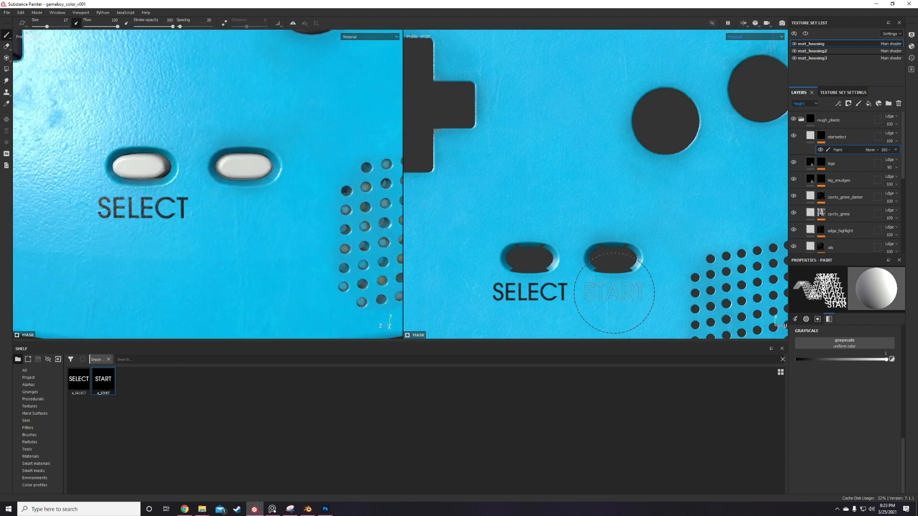
{"action": "left_click", "coordinate": [837, 136]}
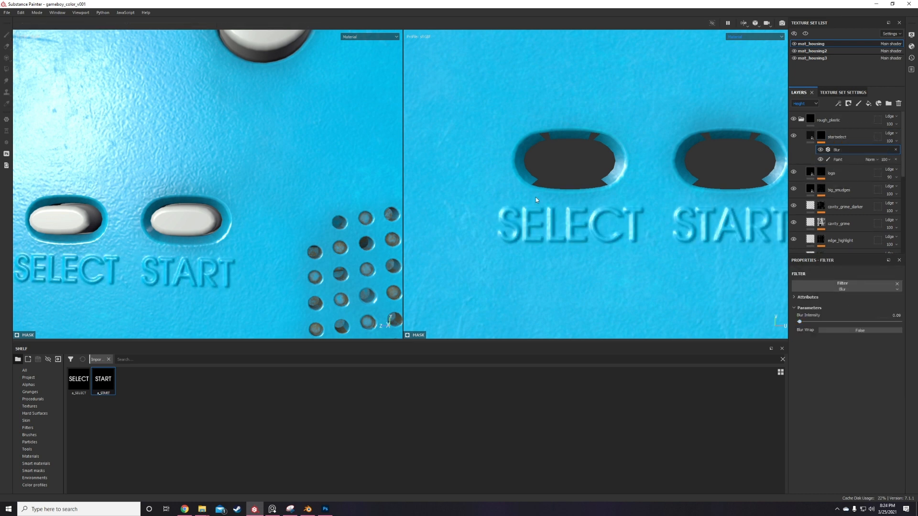
{"action": "left_click", "coordinate": [837, 137]}
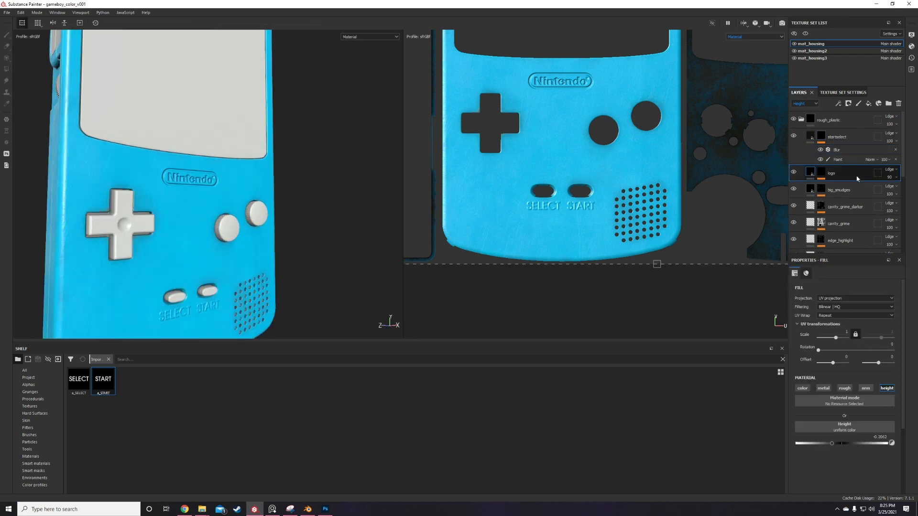
{"action": "left_click", "coordinate": [831, 173]}
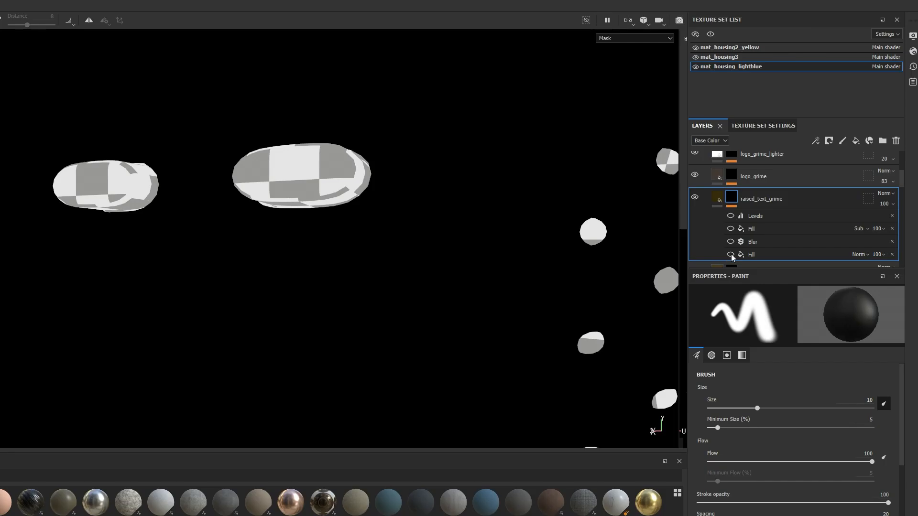
Step: Enable the Fill, Blur, subtracting Fill and Levels effects in the raised_text_grime mask
{"action": "left_click", "coordinate": [730, 254]}
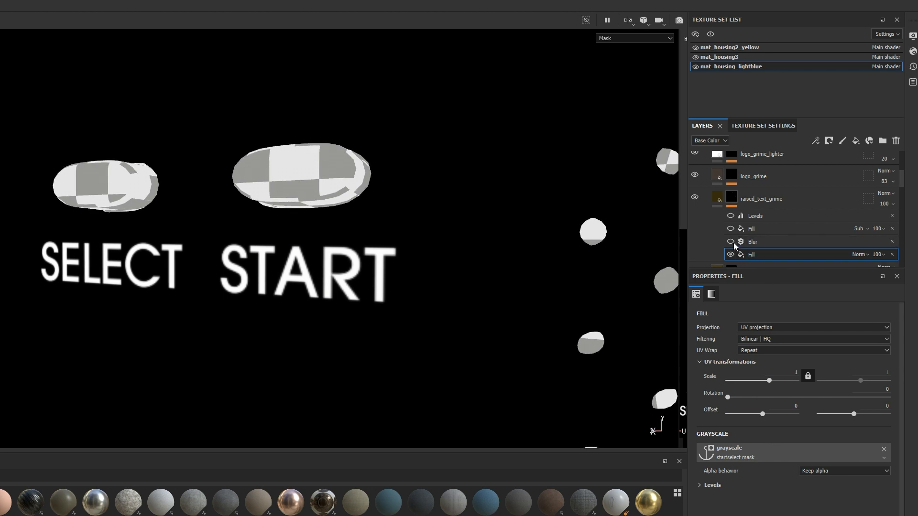
{"action": "left_click", "coordinate": [730, 242]}
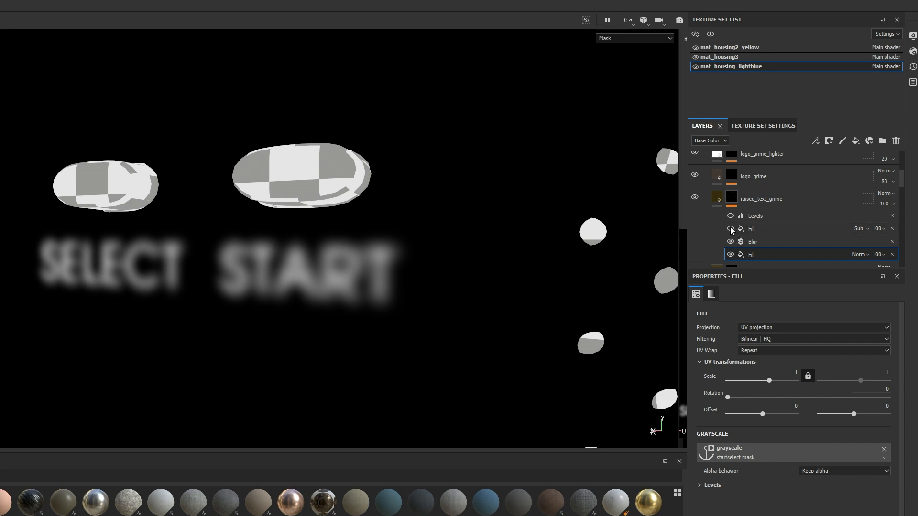
{"action": "left_click", "coordinate": [730, 229]}
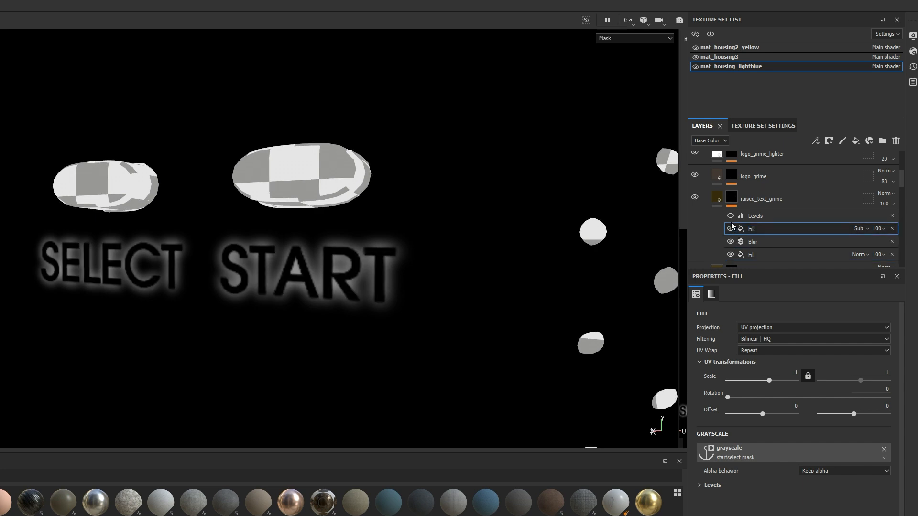
{"action": "left_click", "coordinate": [756, 215]}
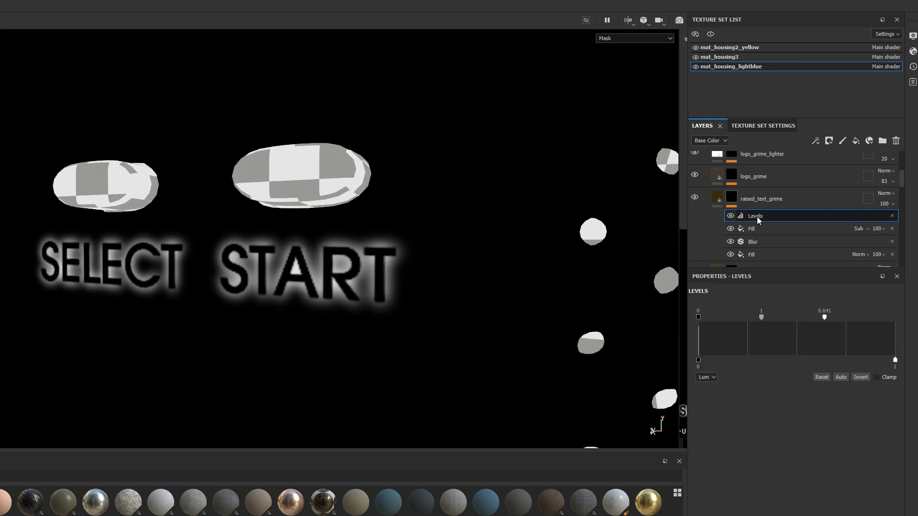
{"action": "left_click", "coordinate": [717, 199]}
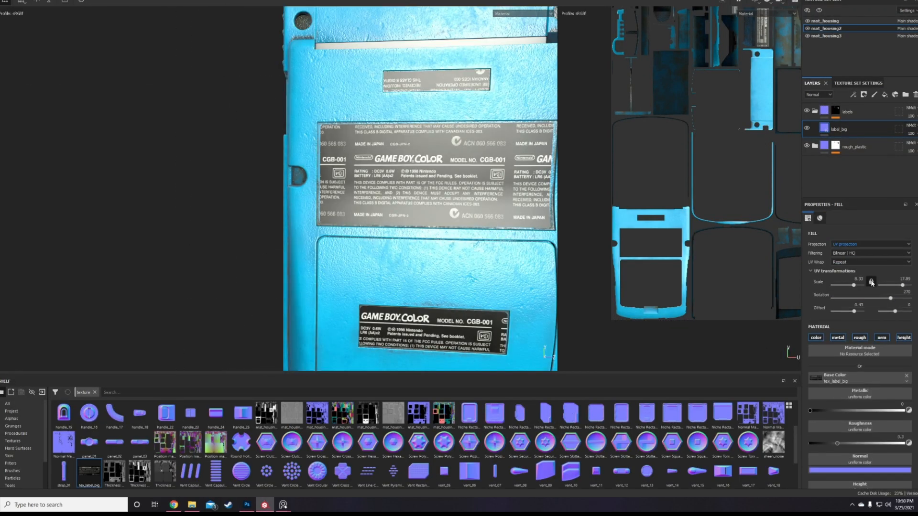
Step: Adjust the label_bg fill layer's UV scale so the label texture fits
{"action": "left_click", "coordinate": [870, 244]}
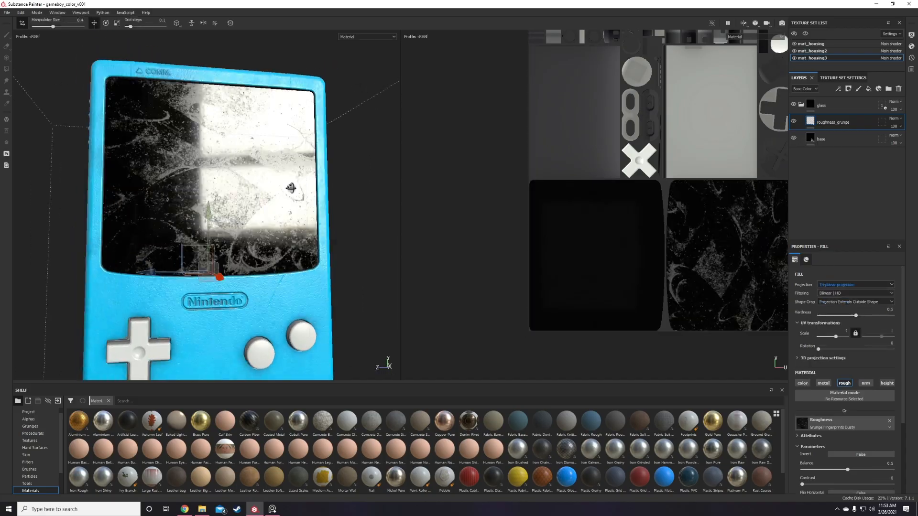
Step: Use the top-left menu while setting up the glass grunge and ab_buttons layers
{"action": "left_click", "coordinate": [6, 13]}
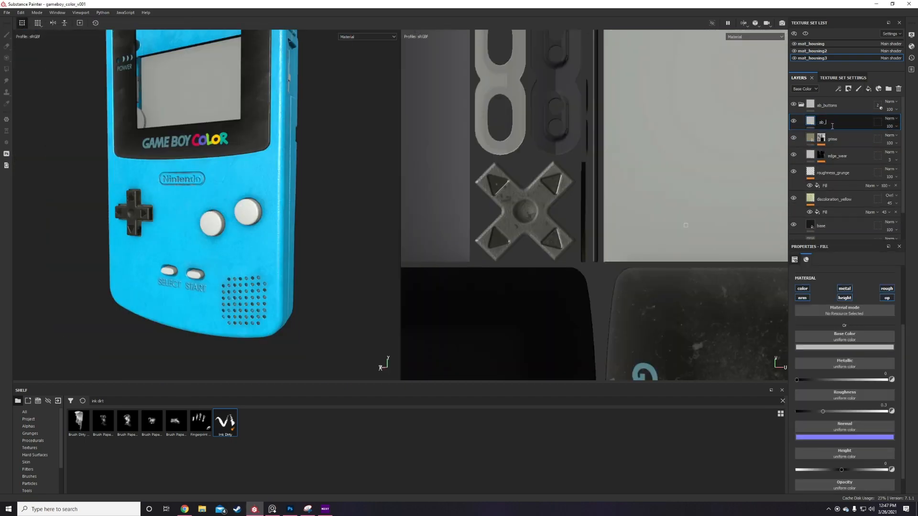
Step: Switch to Photoshop to make the white rounded-triangle and letter B stamp images
{"action": "left_click", "coordinate": [289, 509]}
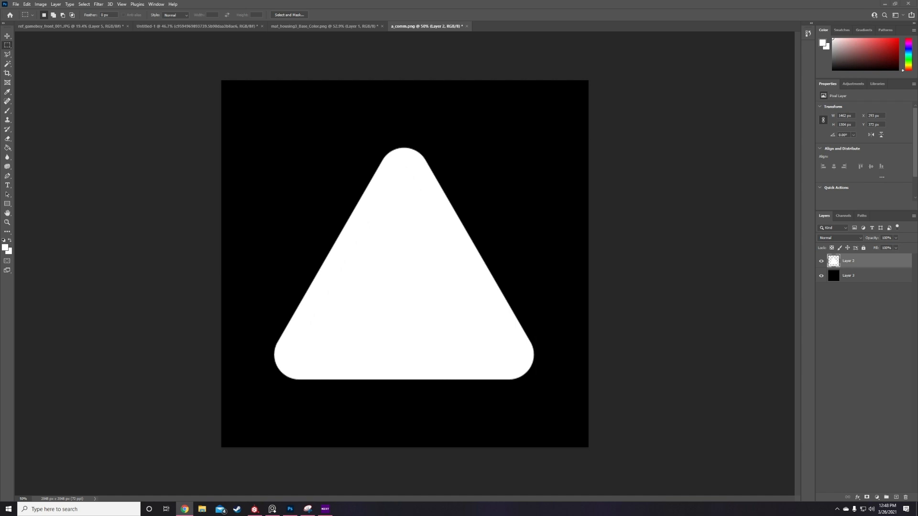
{"action": "mouse_move", "coordinate": [614, 305]}
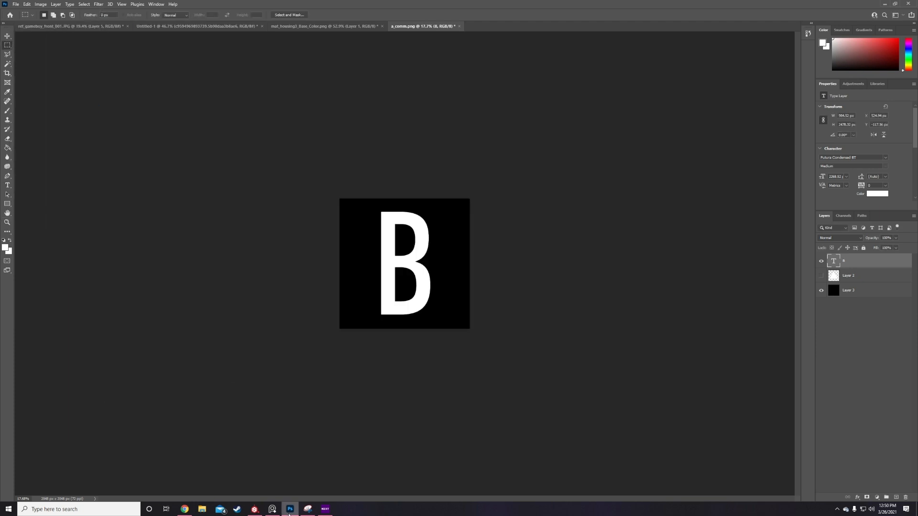
{"action": "left_click", "coordinate": [323, 509]}
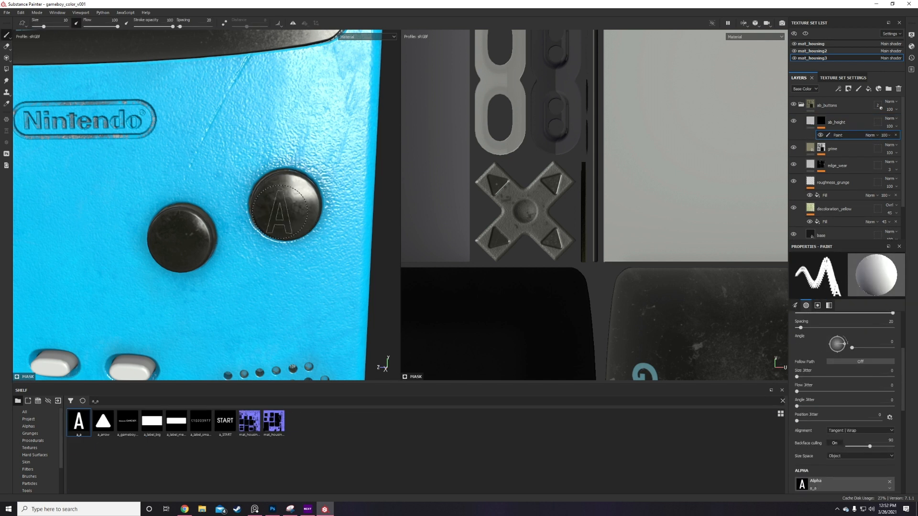
Step: Stamp the letter A onto the right button on the ab_height layer and adjust its settings
{"action": "left_click", "coordinate": [79, 421]}
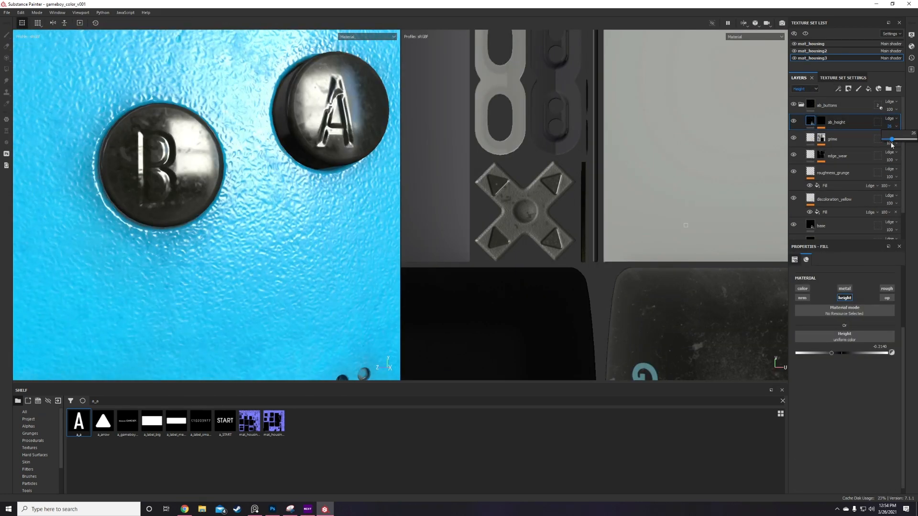
{"action": "left_click", "coordinate": [838, 88]}
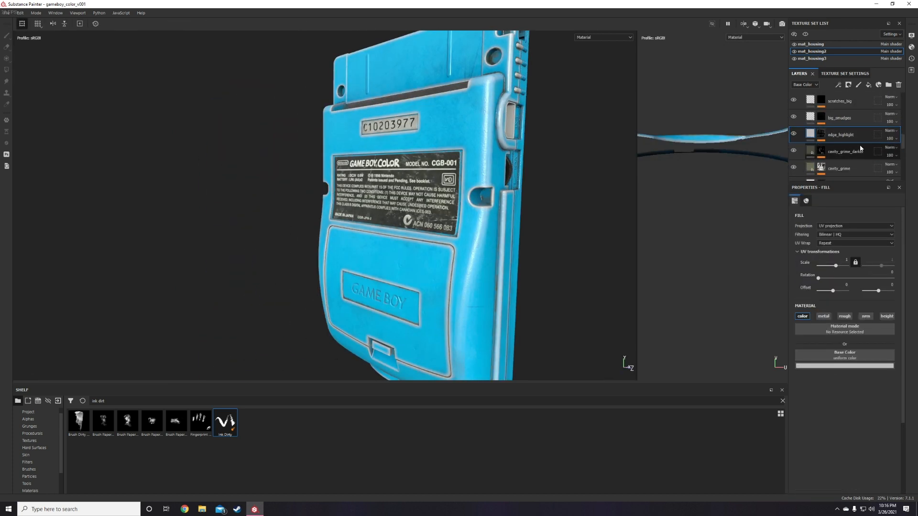
Step: Switch the housing base colour fill to pink
{"action": "left_click", "coordinate": [811, 44]}
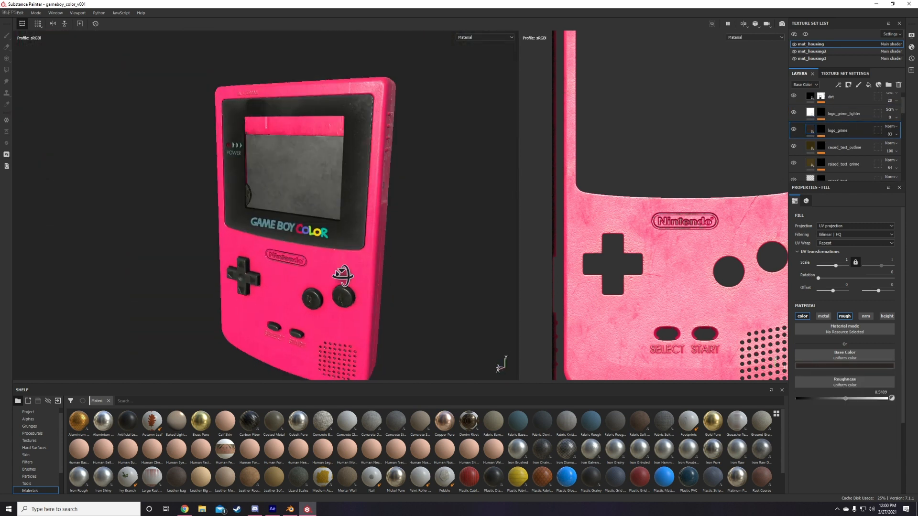
Step: Switch to After Effects and resize the composition through Composition Settings
{"action": "left_click", "coordinate": [324, 509]}
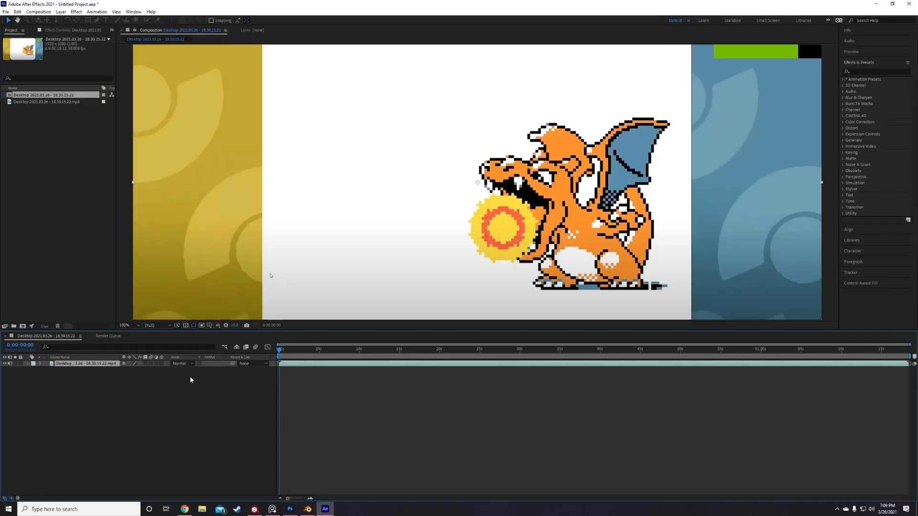
{"action": "left_click", "coordinate": [38, 11]}
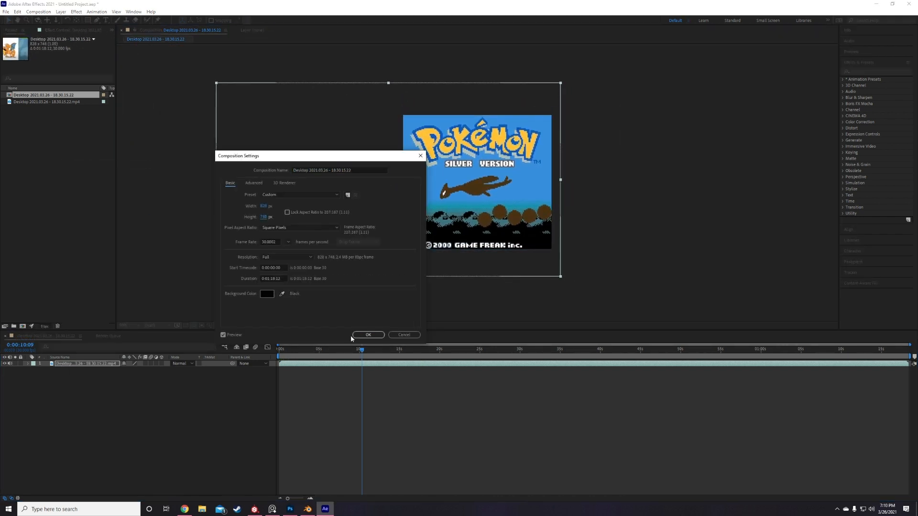
{"action": "left_click", "coordinate": [368, 335]}
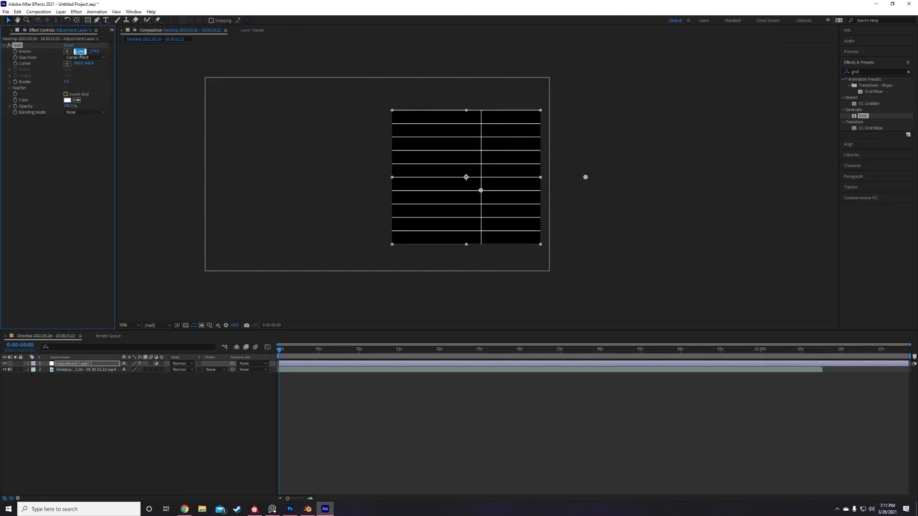
Step: Set the grid adjustment layer's blend mode to Multiply over the Pokémon footage
{"action": "left_click", "coordinate": [85, 112]}
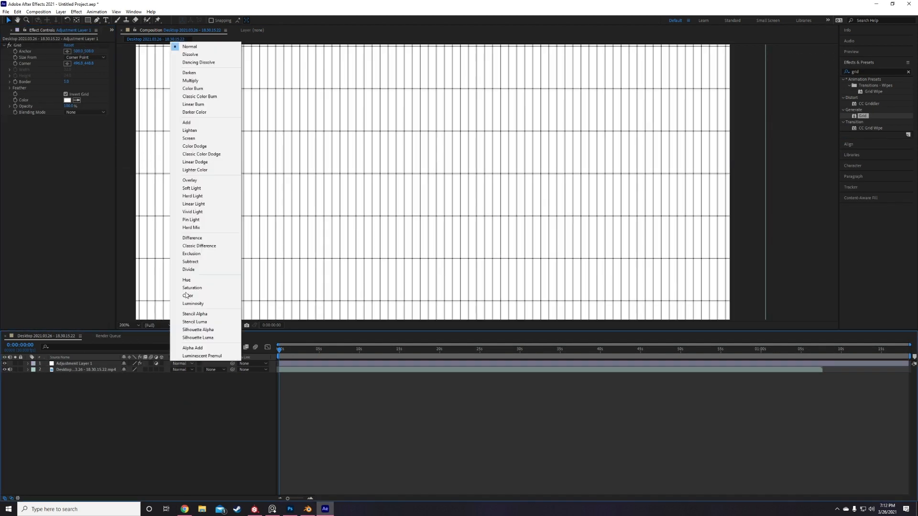
{"action": "left_click", "coordinate": [189, 81]}
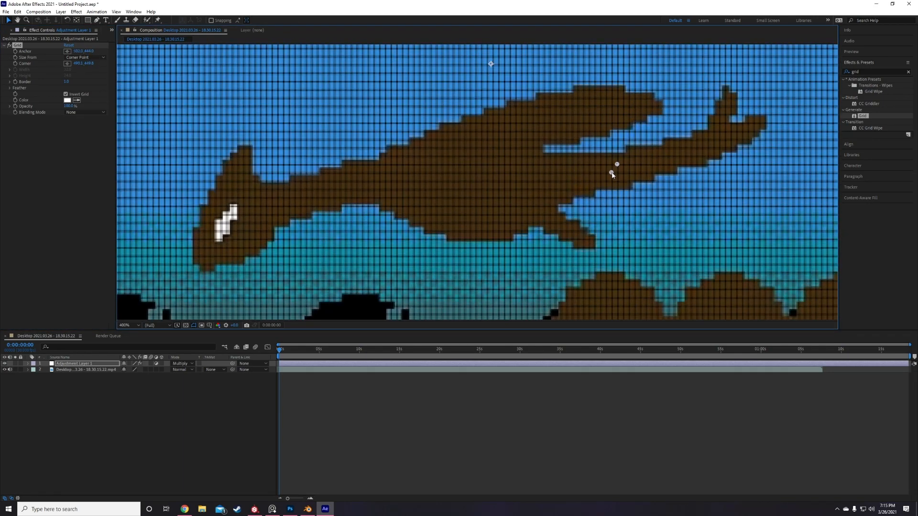
{"action": "left_click", "coordinate": [128, 325]}
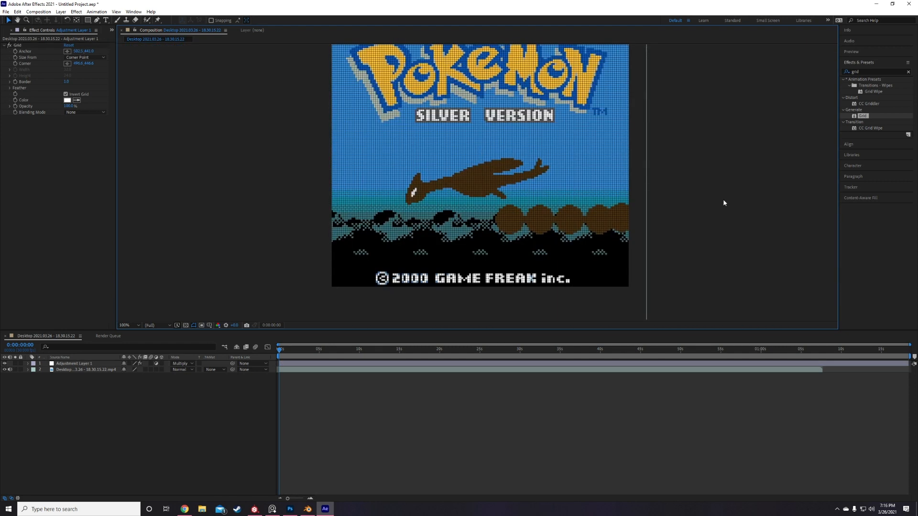
{"action": "left_click", "coordinate": [129, 325]}
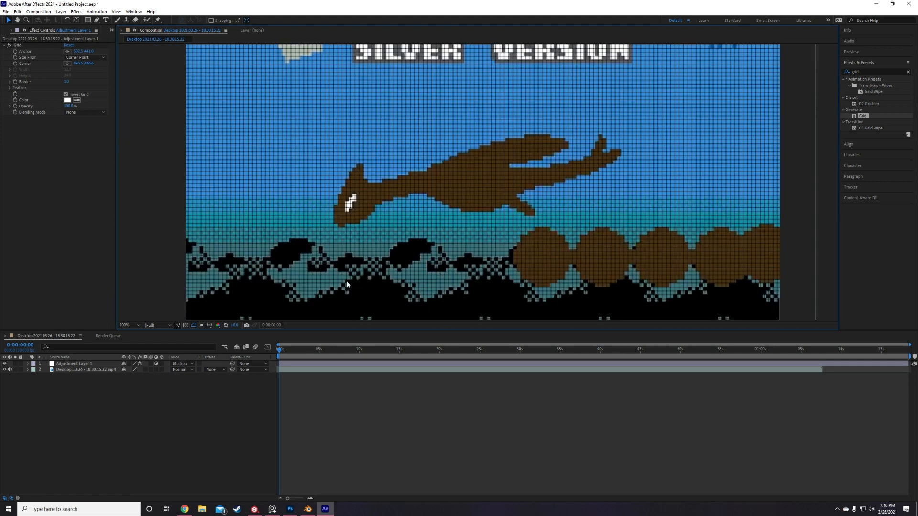
{"action": "left_click", "coordinate": [307, 508]}
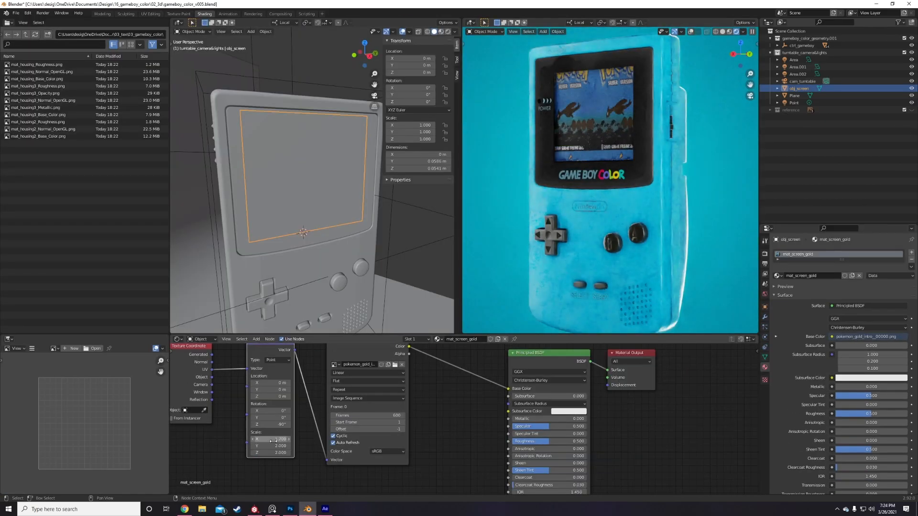